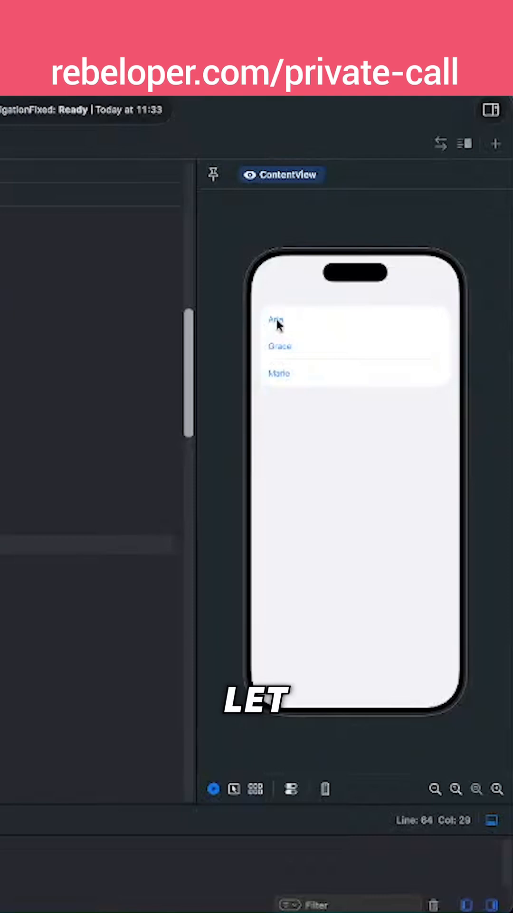
Step: Tap the Ada row in the live preview to show the 'Hello, Ada!' detail screen
click(276, 320)
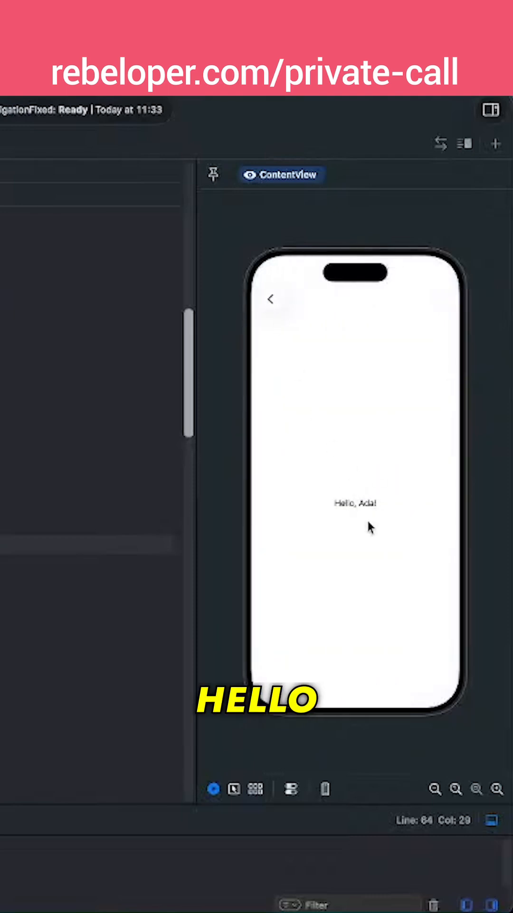